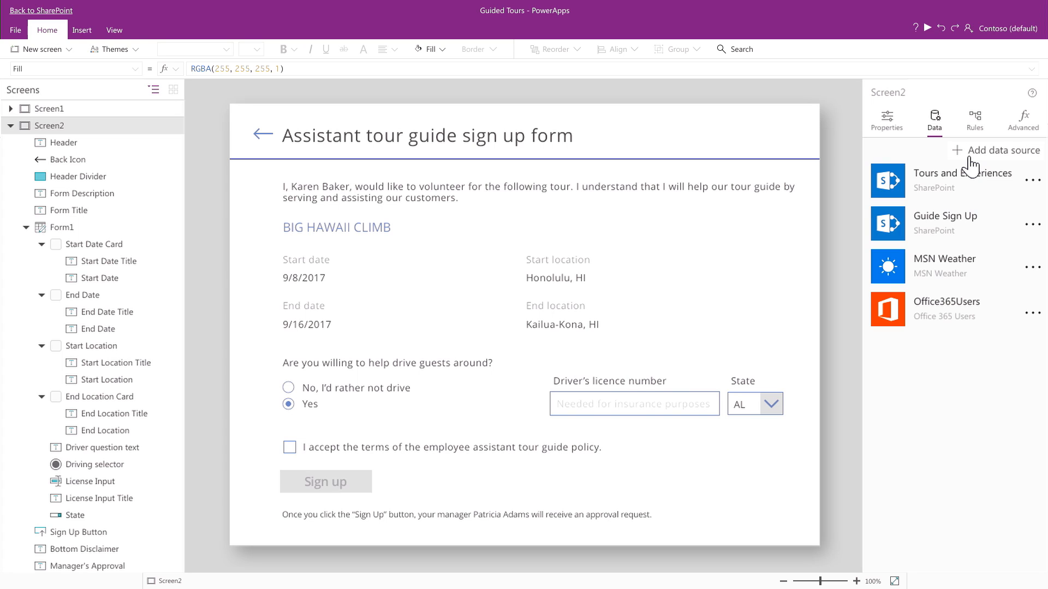
{"action": "left_click", "coordinate": [1003, 149]}
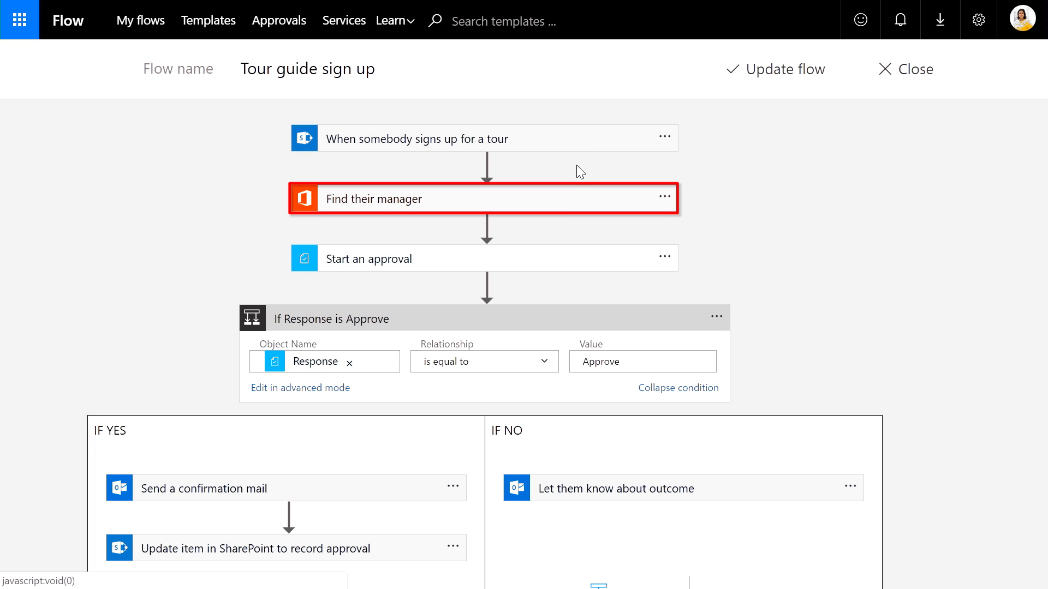
{"action": "mouse_move", "coordinate": [571, 204]}
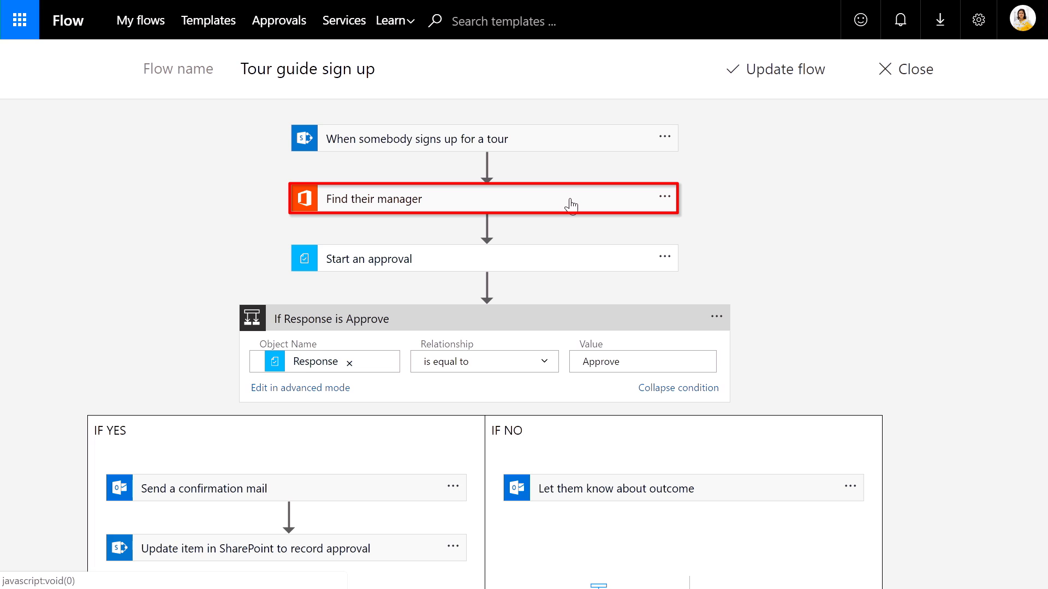
{"action": "mouse_move", "coordinate": [559, 261]}
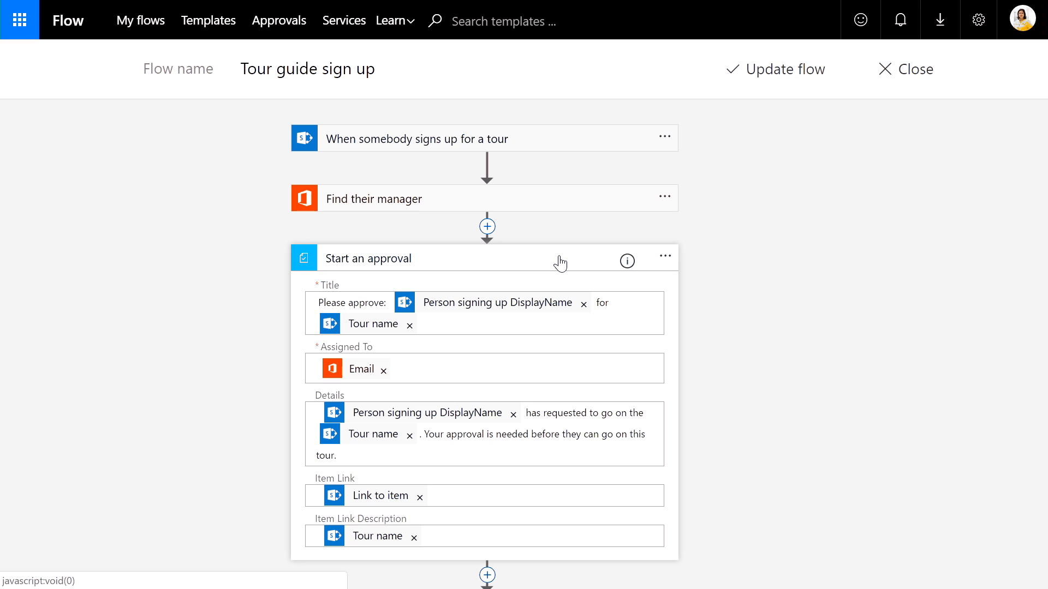
{"action": "left_click", "coordinate": [367, 258]}
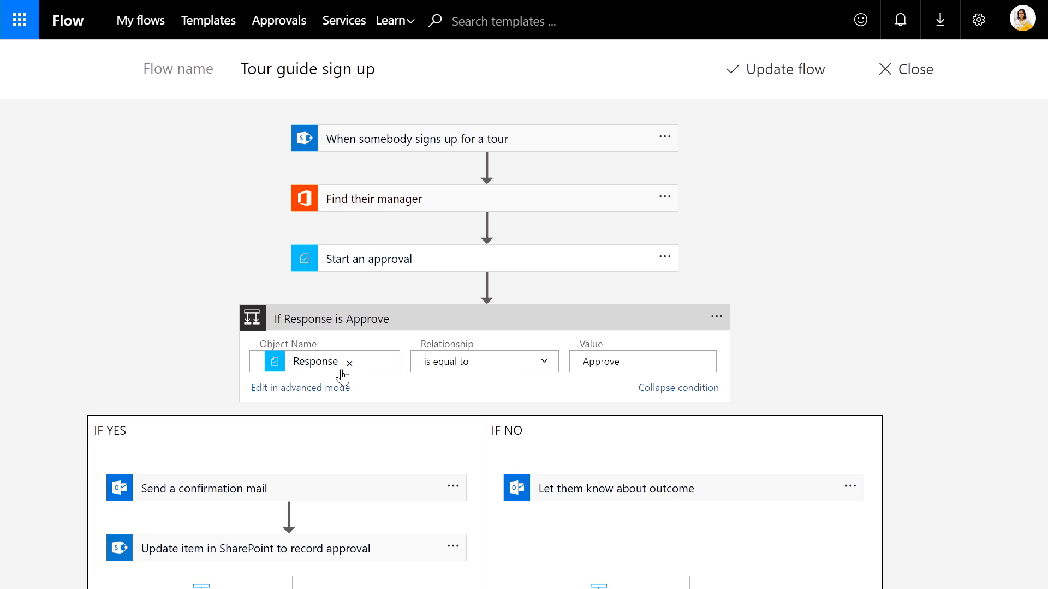
{"action": "mouse_move", "coordinate": [346, 493]}
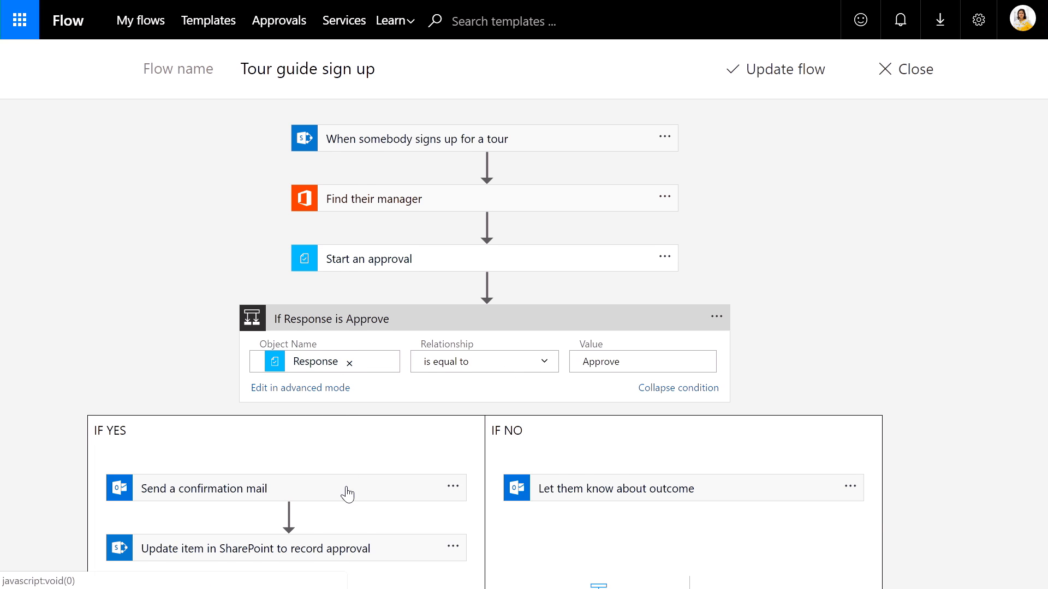
{"action": "scroll", "scroll_direction": "down", "scroll_amount": 3}
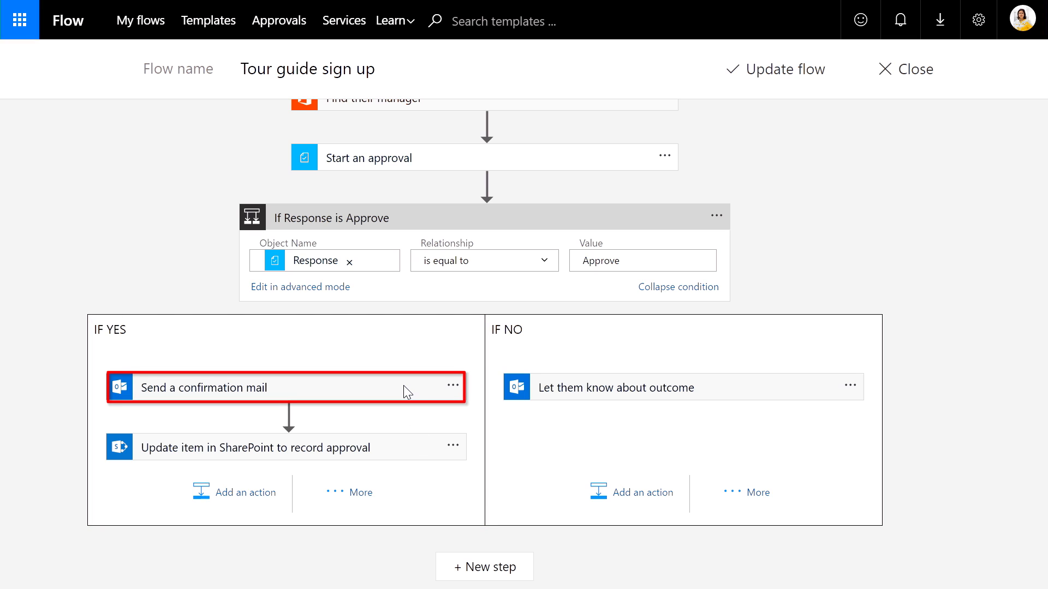
{"action": "left_click", "coordinate": [280, 447]}
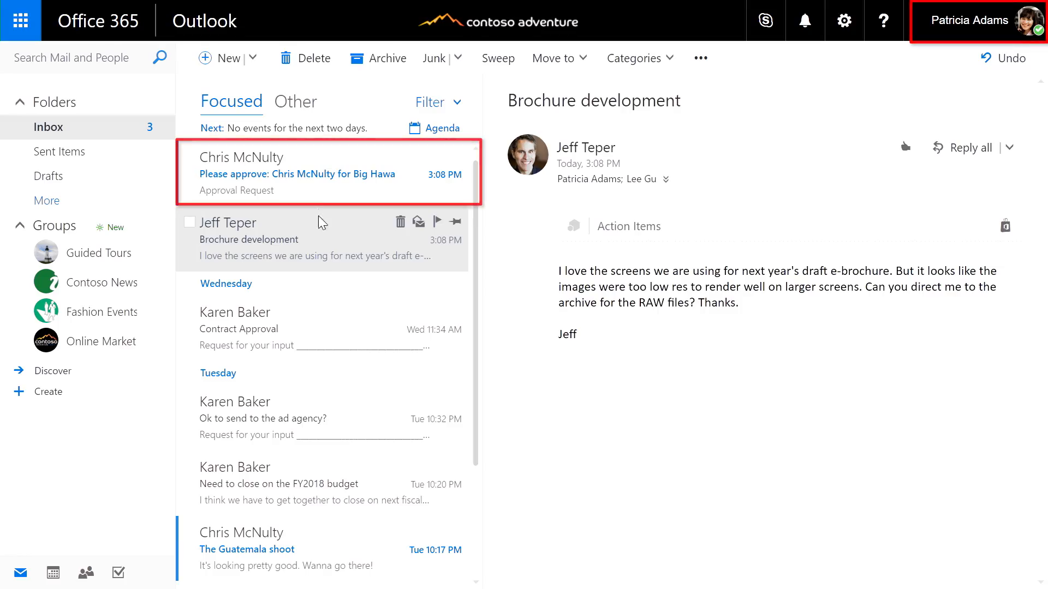
{"action": "left_click", "coordinate": [298, 173]}
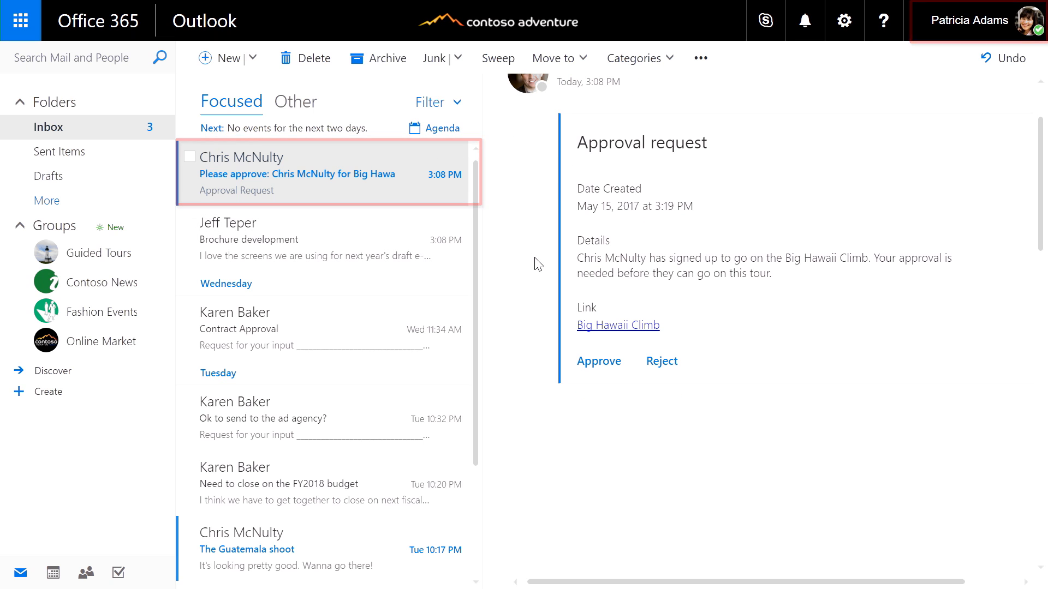
{"action": "left_click", "coordinate": [598, 361]}
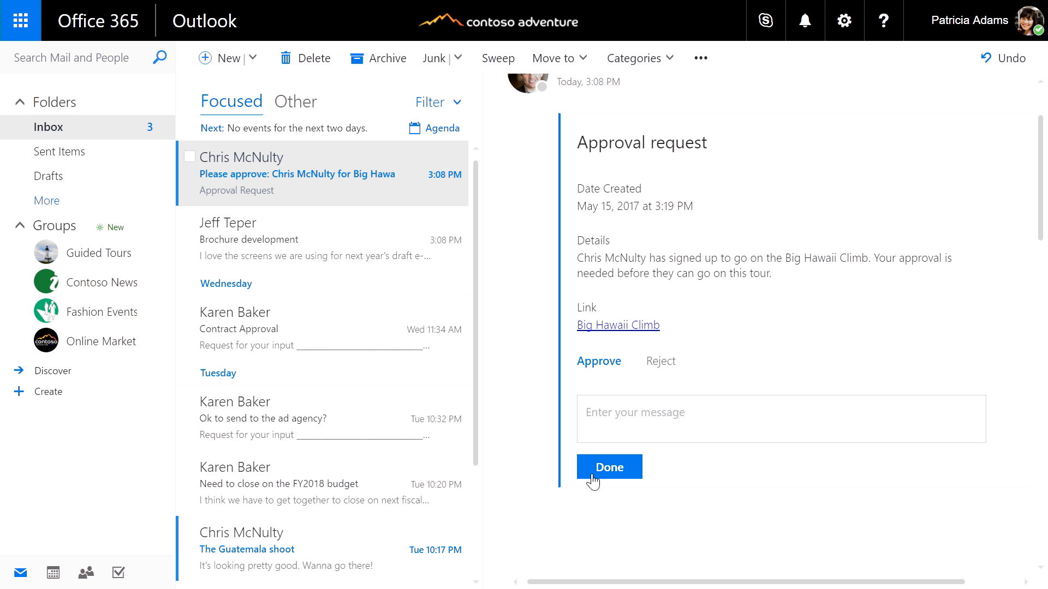
{"action": "left_click", "coordinate": [608, 466]}
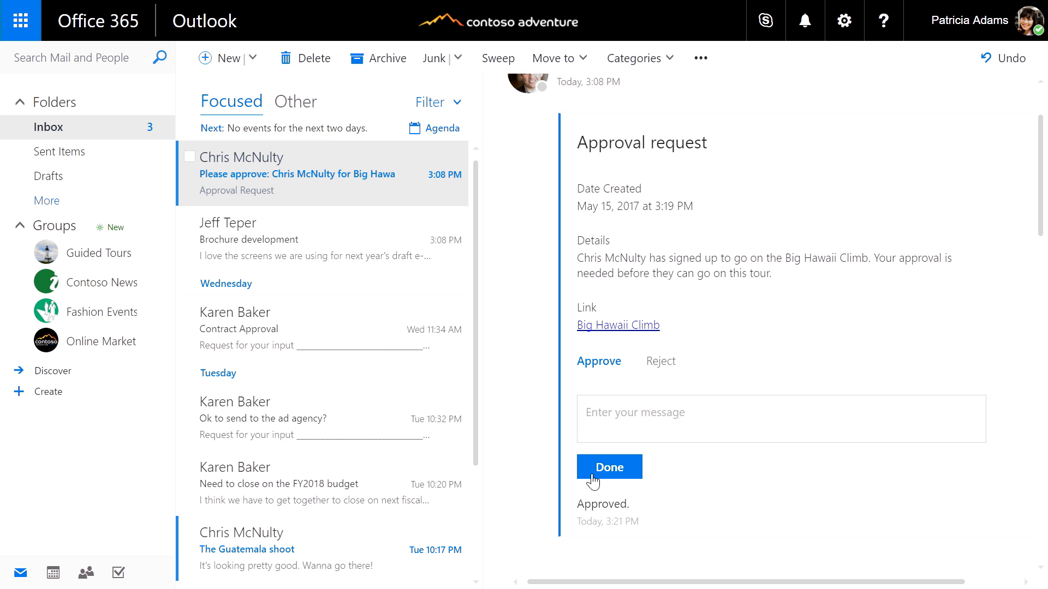
{"action": "left_click", "coordinate": [607, 467]}
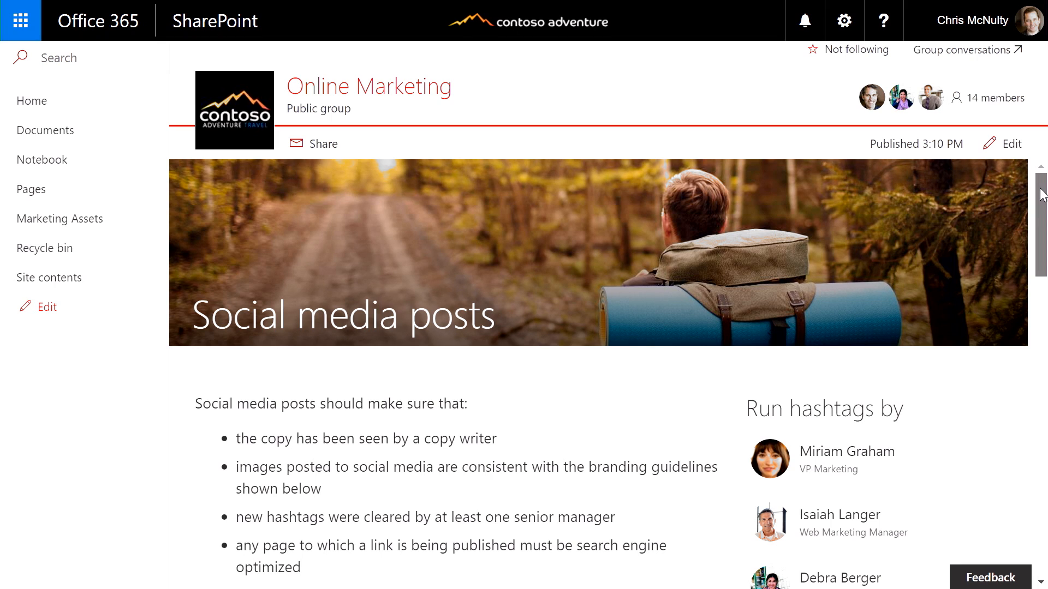
Search the Contoso Relations contact list on Online Marketing for 'mexico'
{"action": "scroll", "scroll_direction": "down", "scroll_amount": 3}
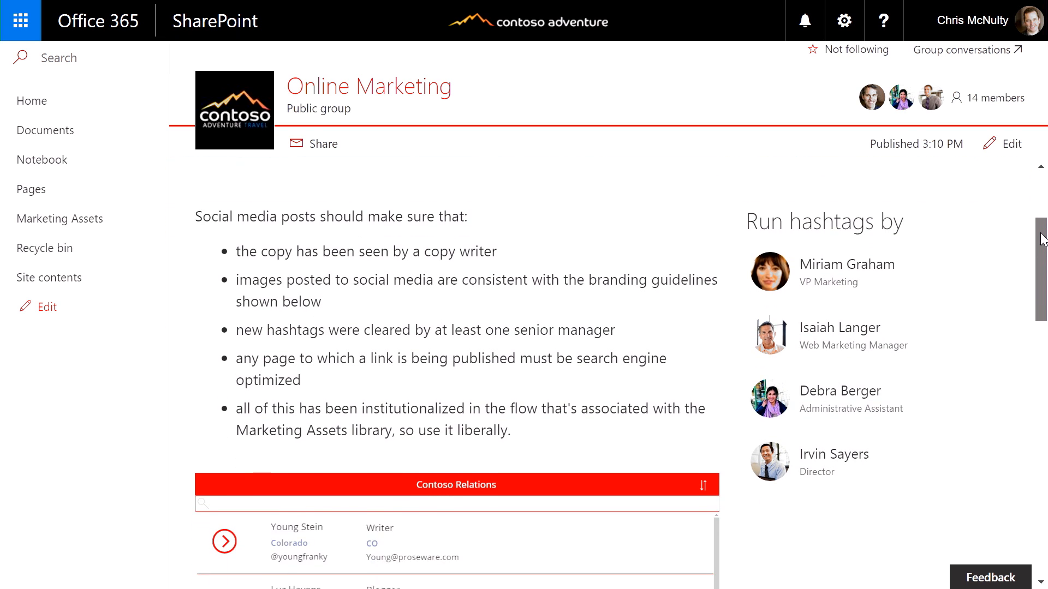
{"action": "scroll", "scroll_direction": "down", "scroll_amount": 3}
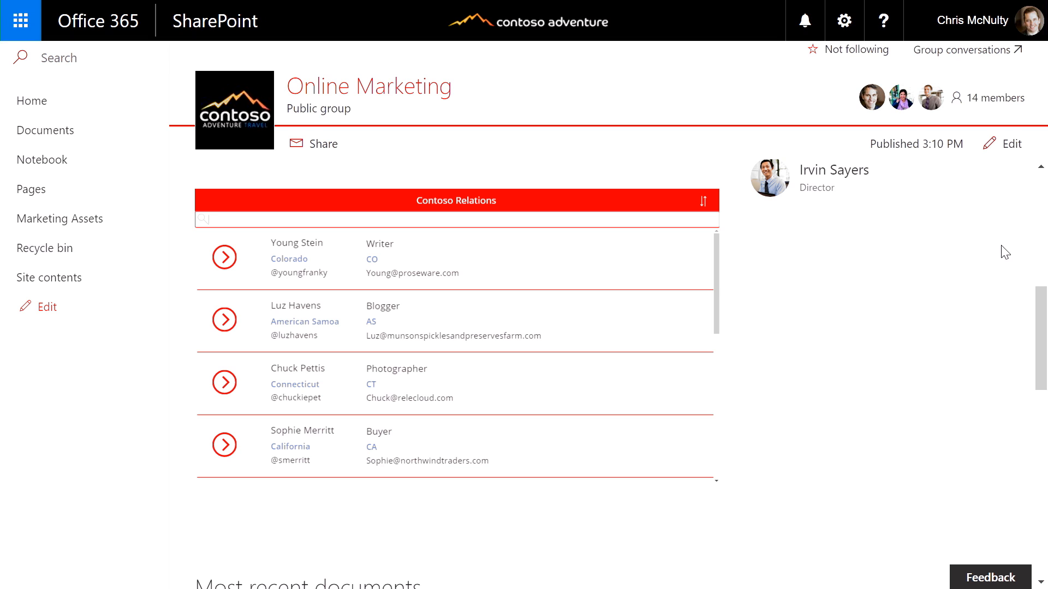
{"action": "mouse_move", "coordinate": [749, 216]}
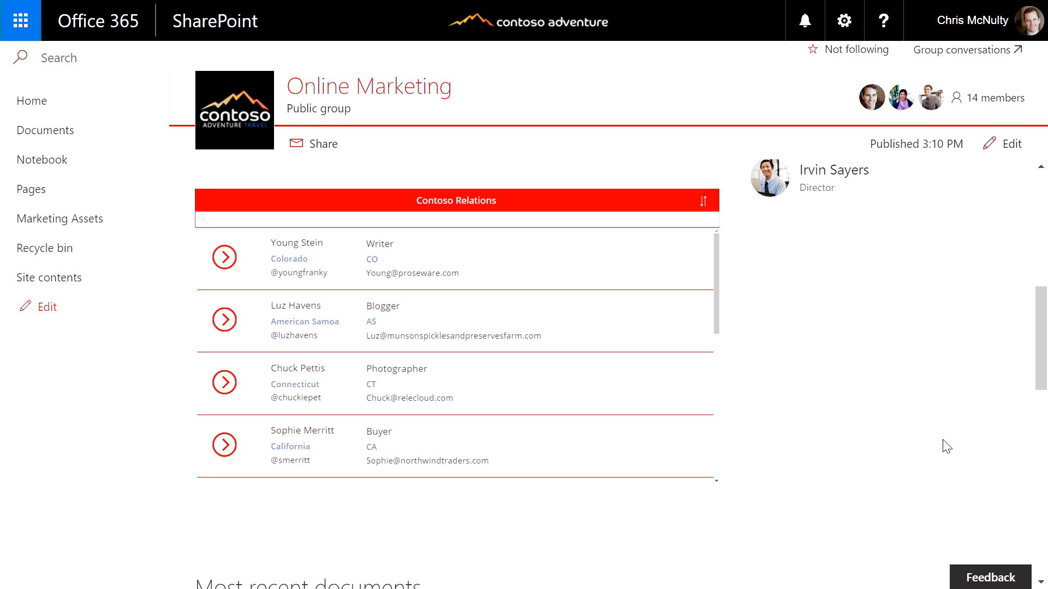
{"action": "type", "text": "mexico"}
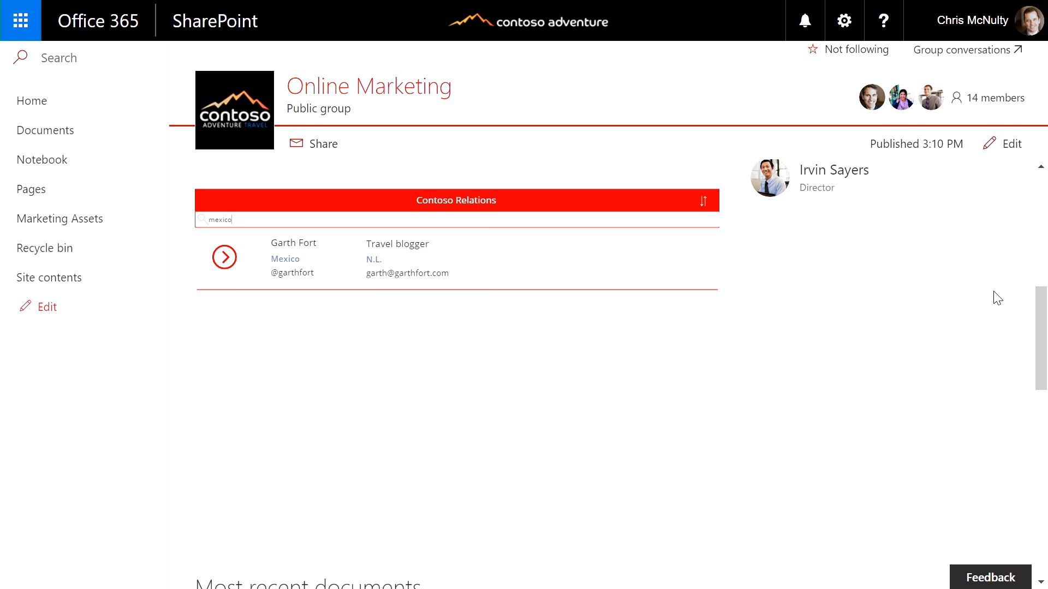
{"action": "left_click", "coordinate": [60, 218]}
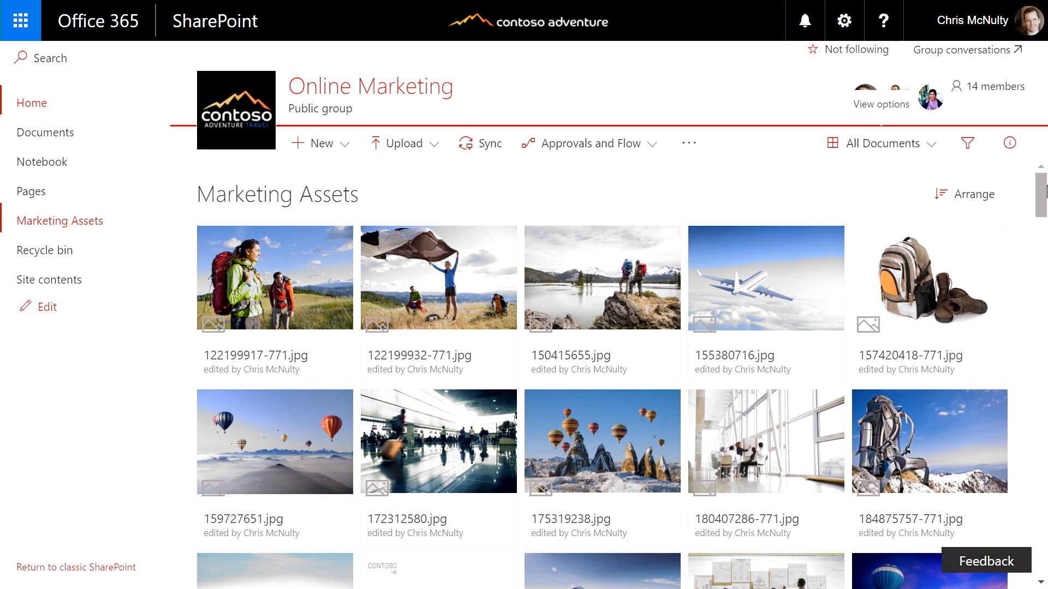
Filter Marketing Assets by Source, then group the library by the Source column
{"action": "scroll", "scroll_direction": "down", "scroll_amount": 3}
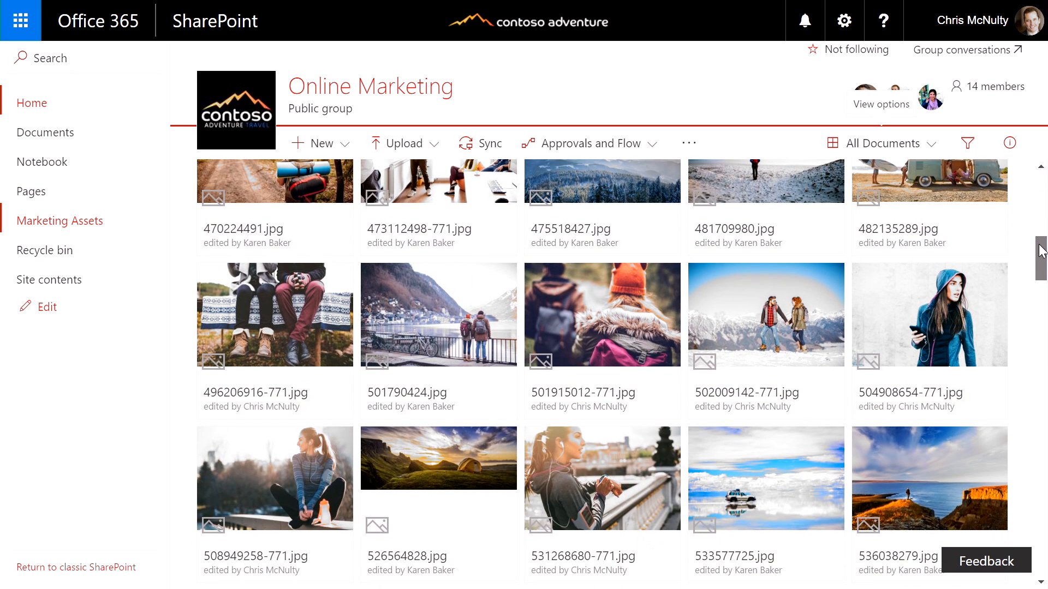
{"action": "scroll", "scroll_direction": "down", "scroll_amount": 3}
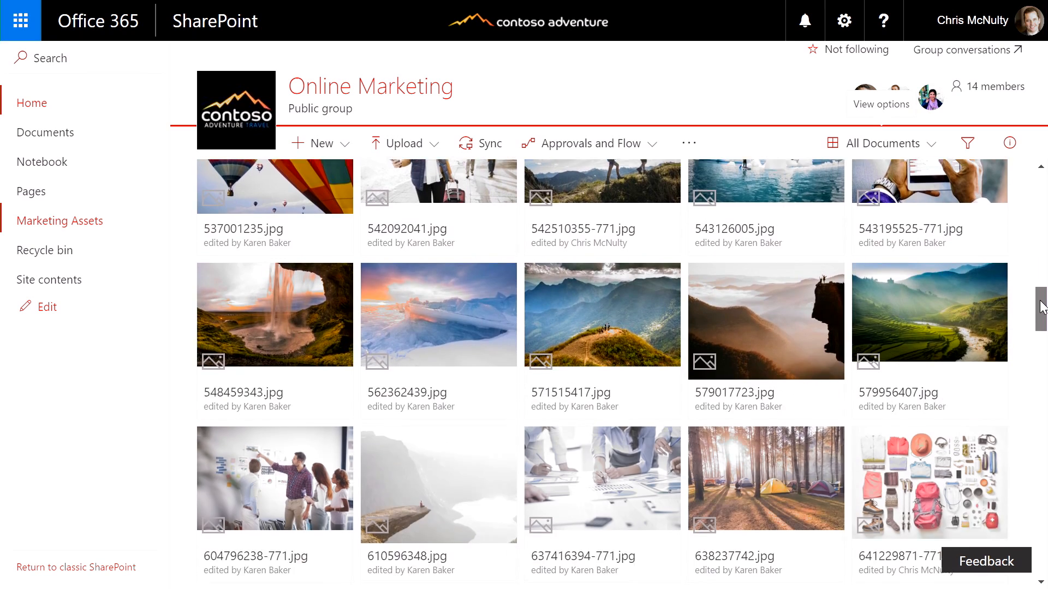
{"action": "scroll", "scroll_direction": "down", "scroll_amount": 3}
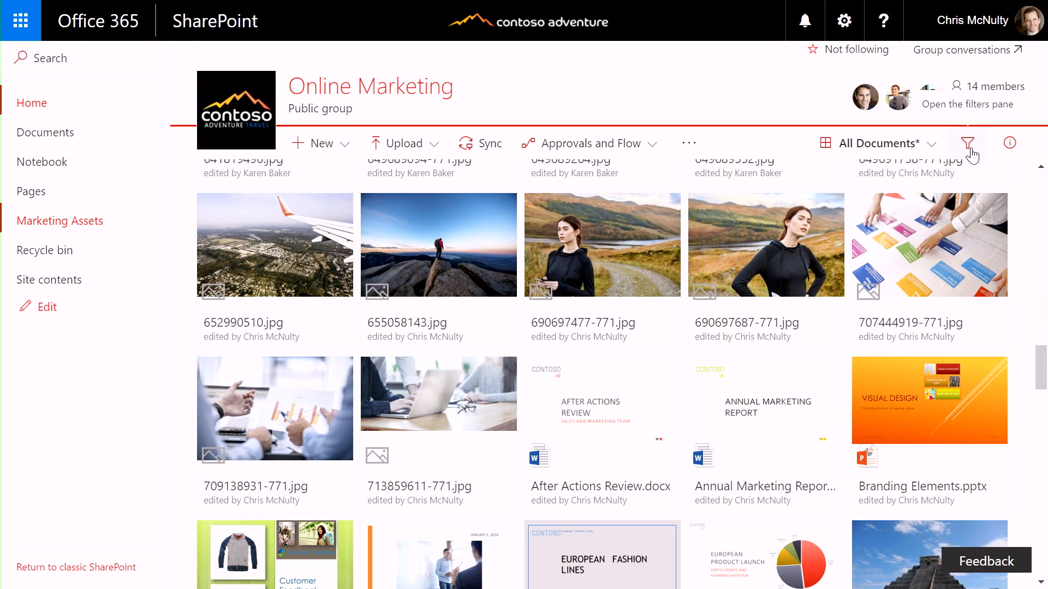
{"action": "left_click", "coordinate": [967, 143]}
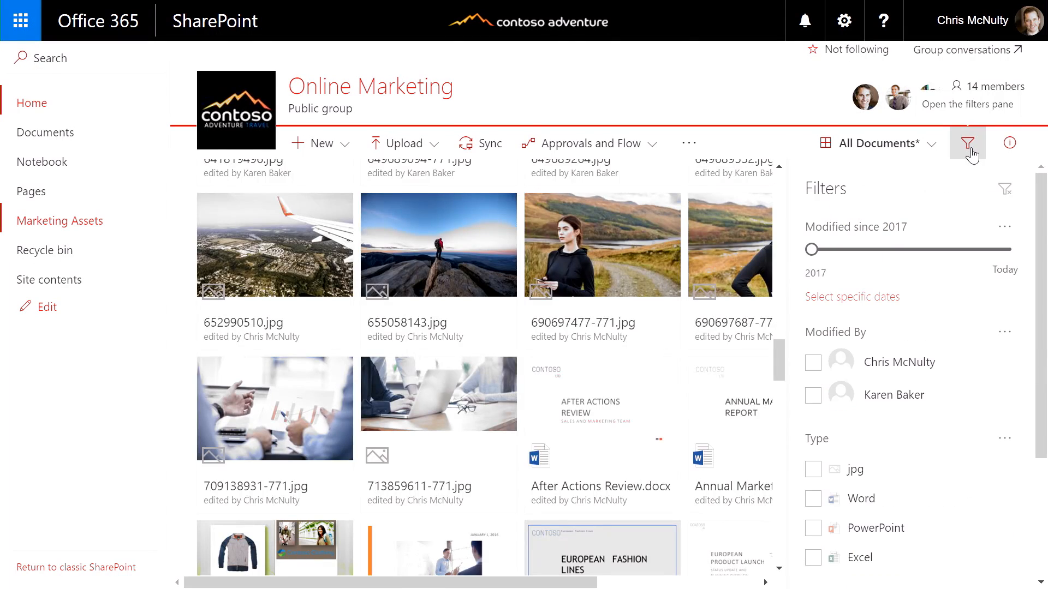
{"action": "scroll", "scroll_direction": "down", "scroll_amount": 3}
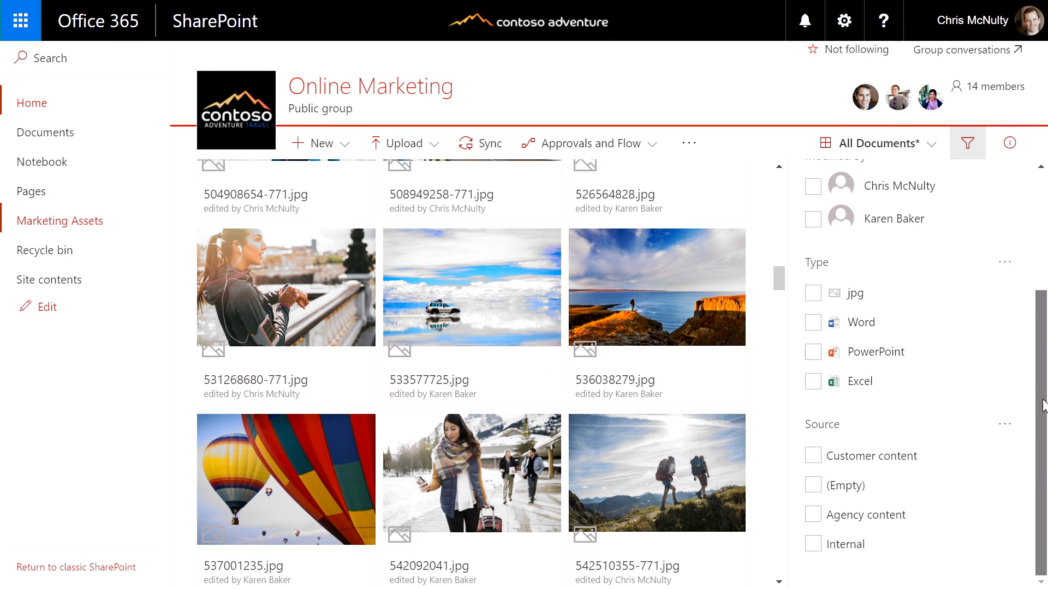
{"action": "left_click", "coordinate": [813, 455]}
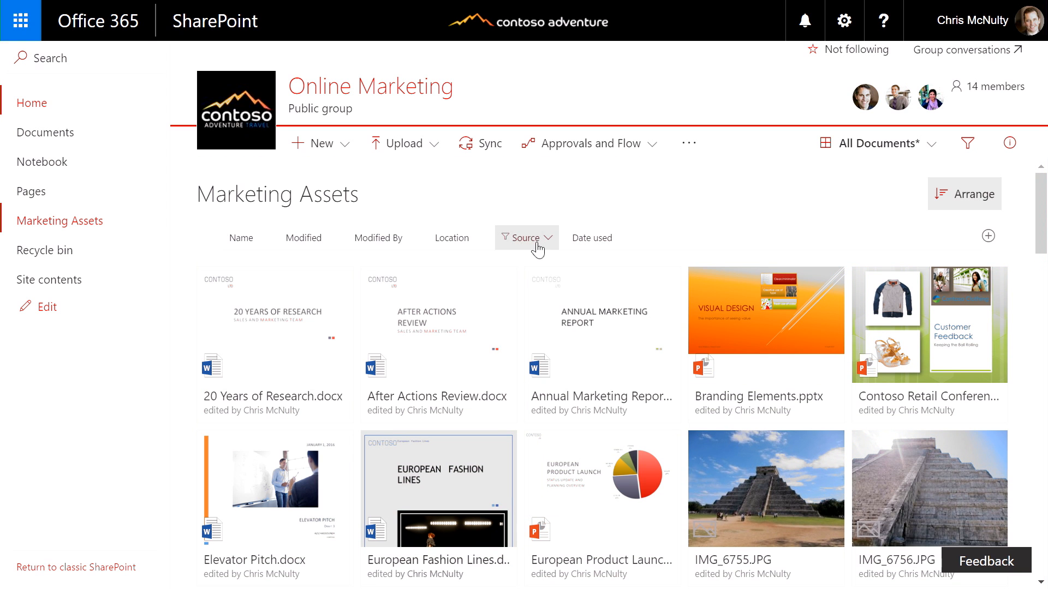
{"action": "left_click", "coordinate": [525, 238]}
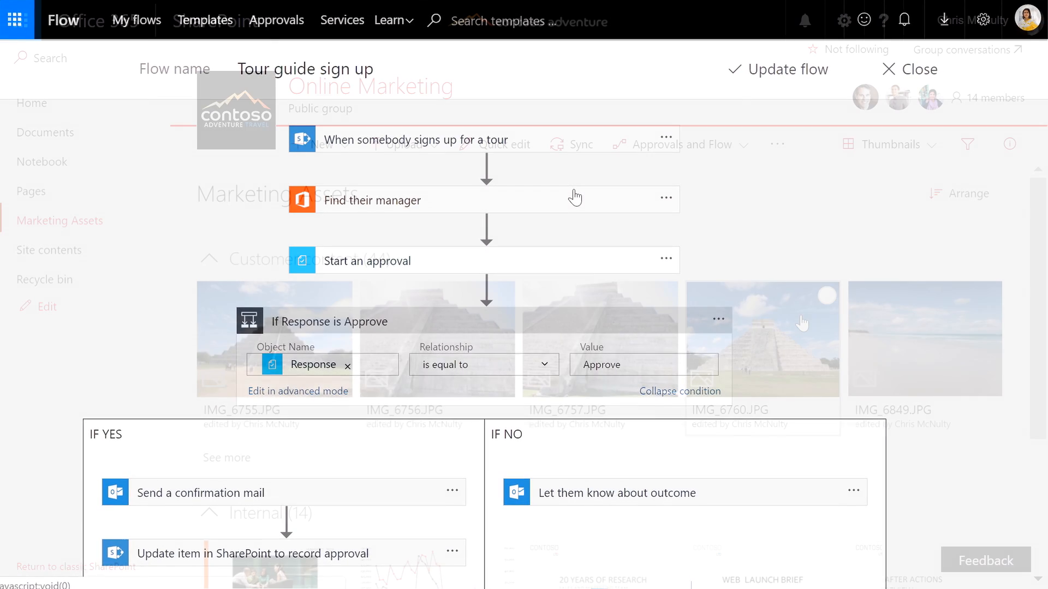
{"action": "left_click", "coordinate": [917, 69]}
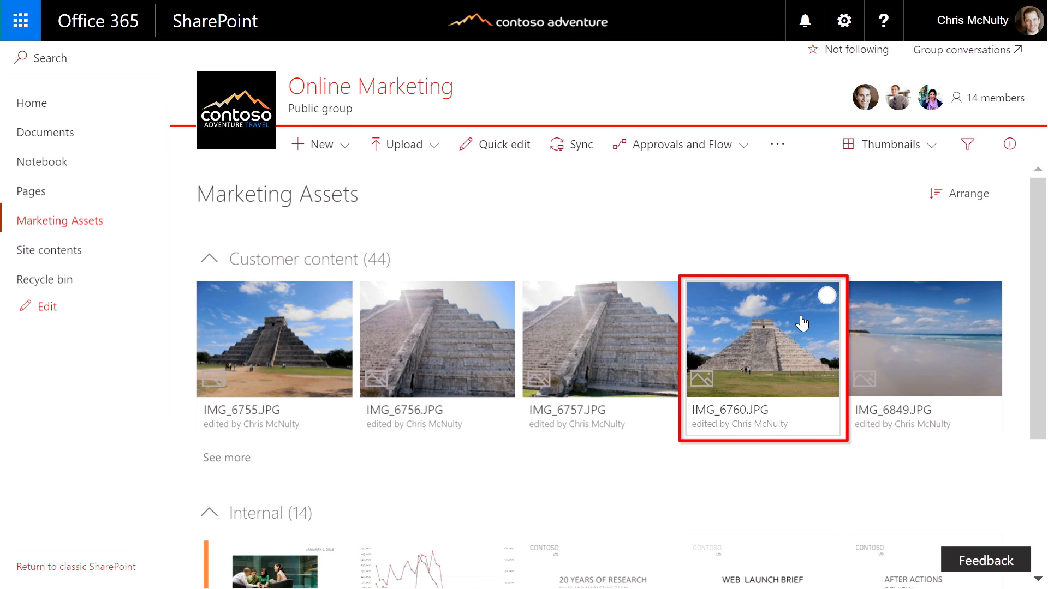
{"action": "left_click", "coordinate": [827, 295]}
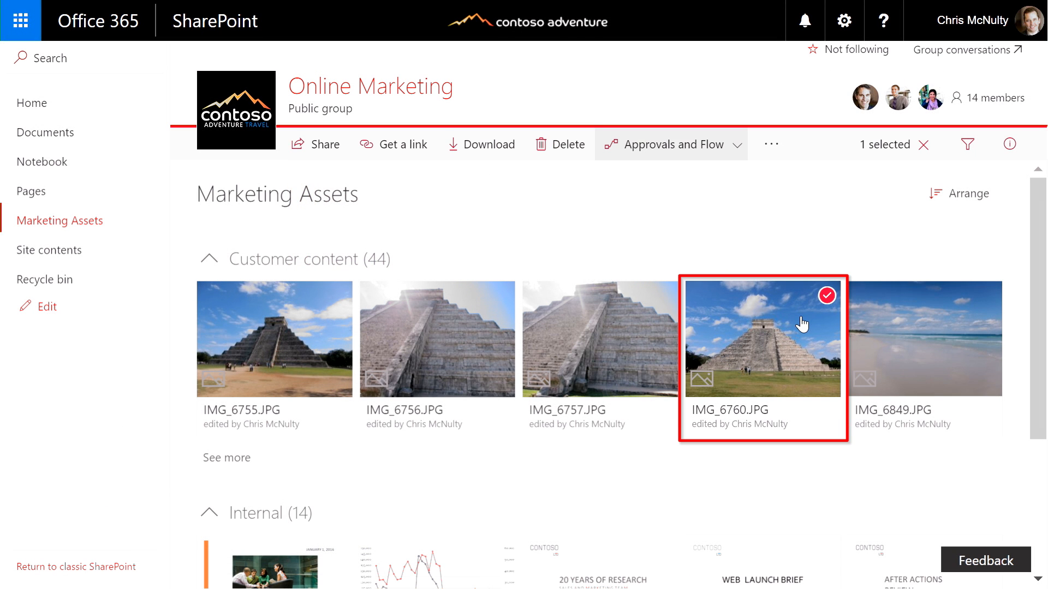
{"action": "left_click", "coordinate": [670, 144]}
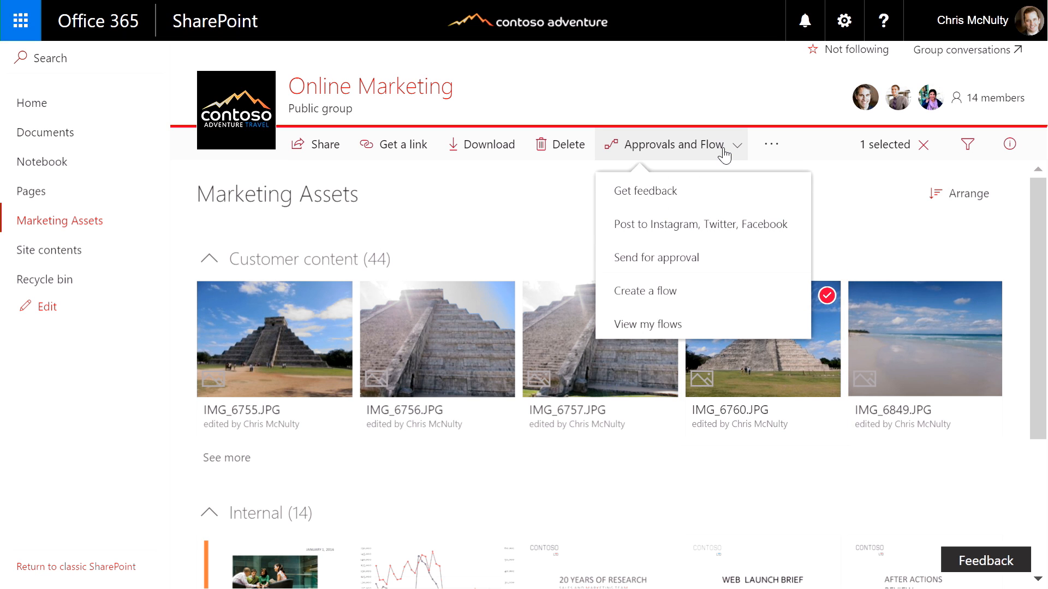
{"action": "mouse_move", "coordinate": [702, 223]}
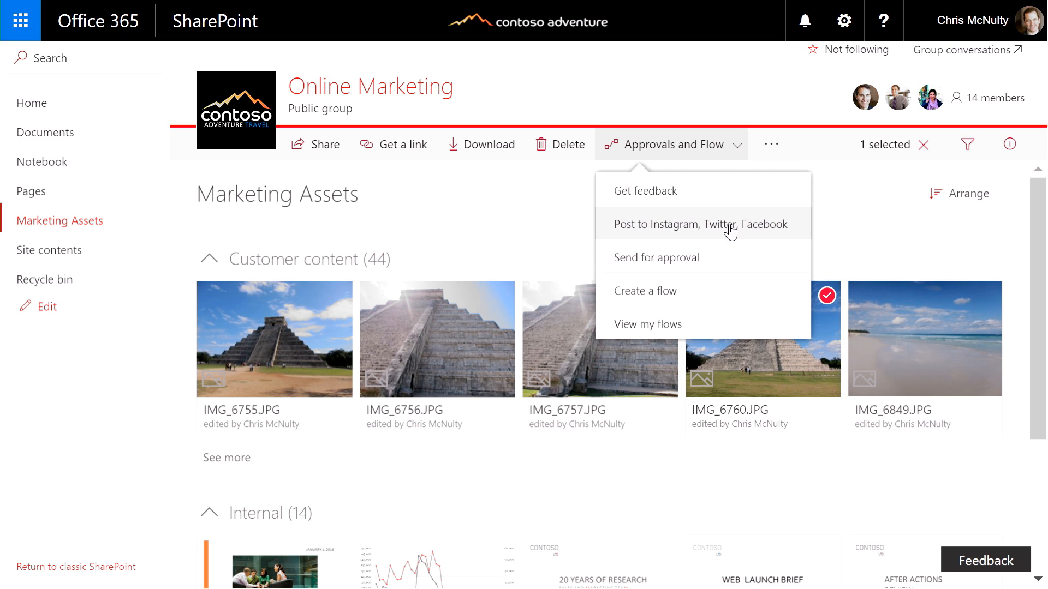
{"action": "left_click", "coordinate": [696, 224]}
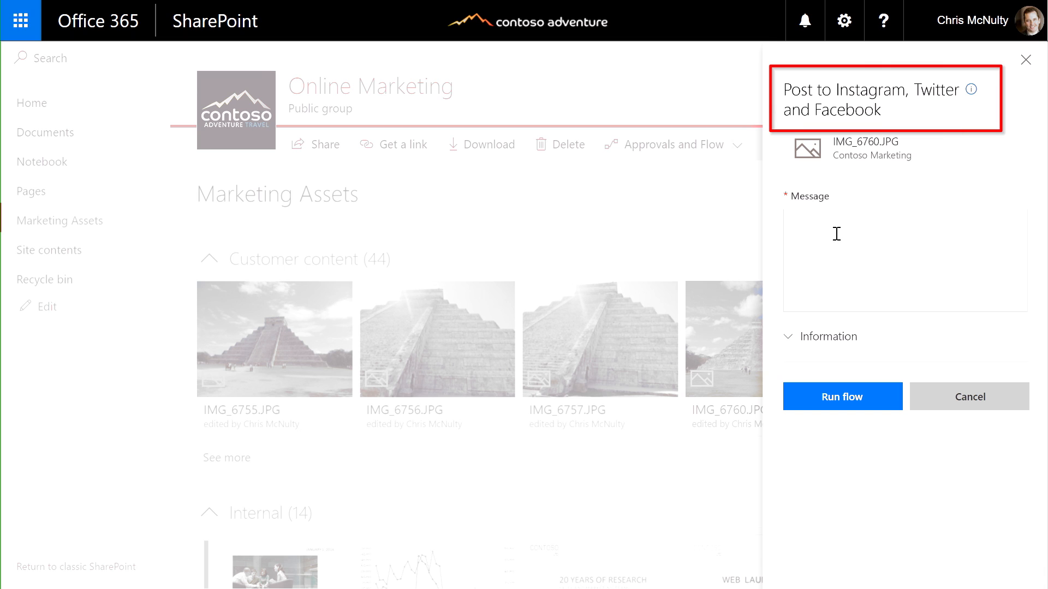
{"action": "type", "text": "#ContosoLiving @garthfort"}
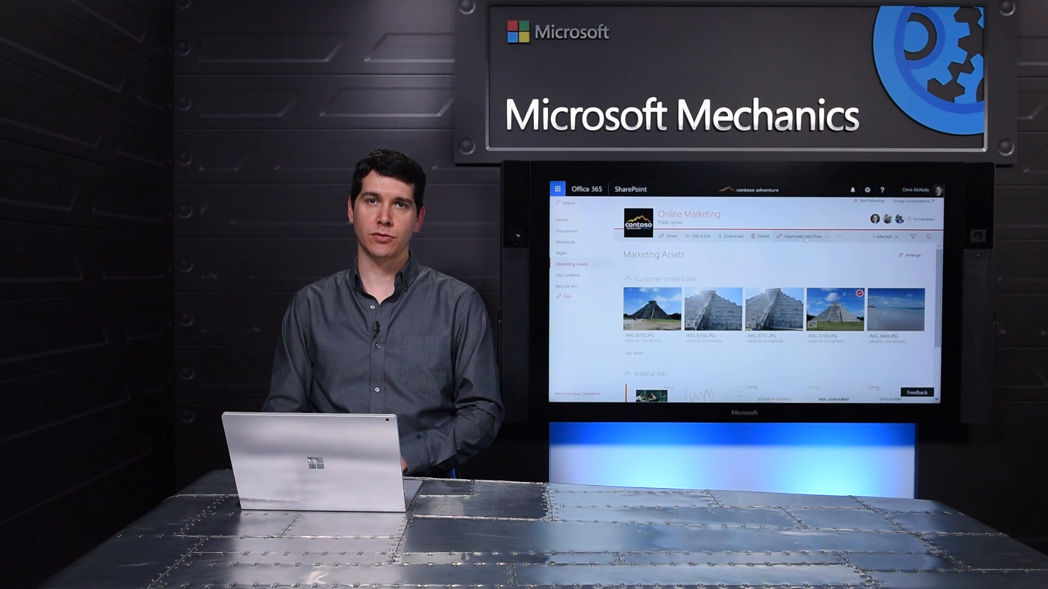
Reopen the Approvals and Flow actions list for the selected IMG_6760.JPG photo
{"action": "left_click", "coordinate": [667, 144]}
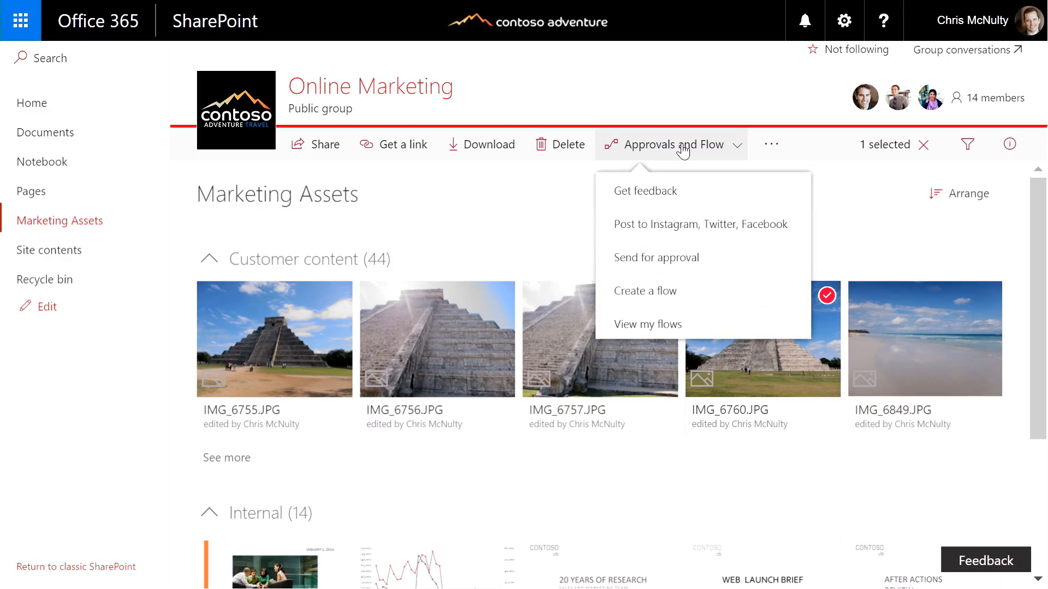